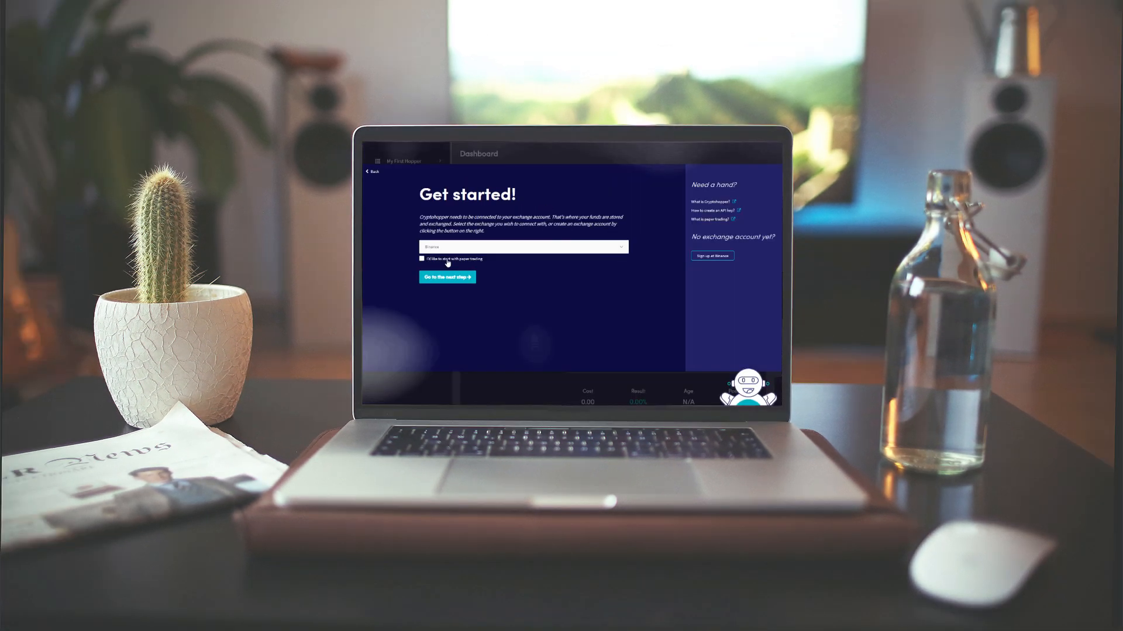
Step: Choose paper trading and finish the initial bot configuration
click(446, 277)
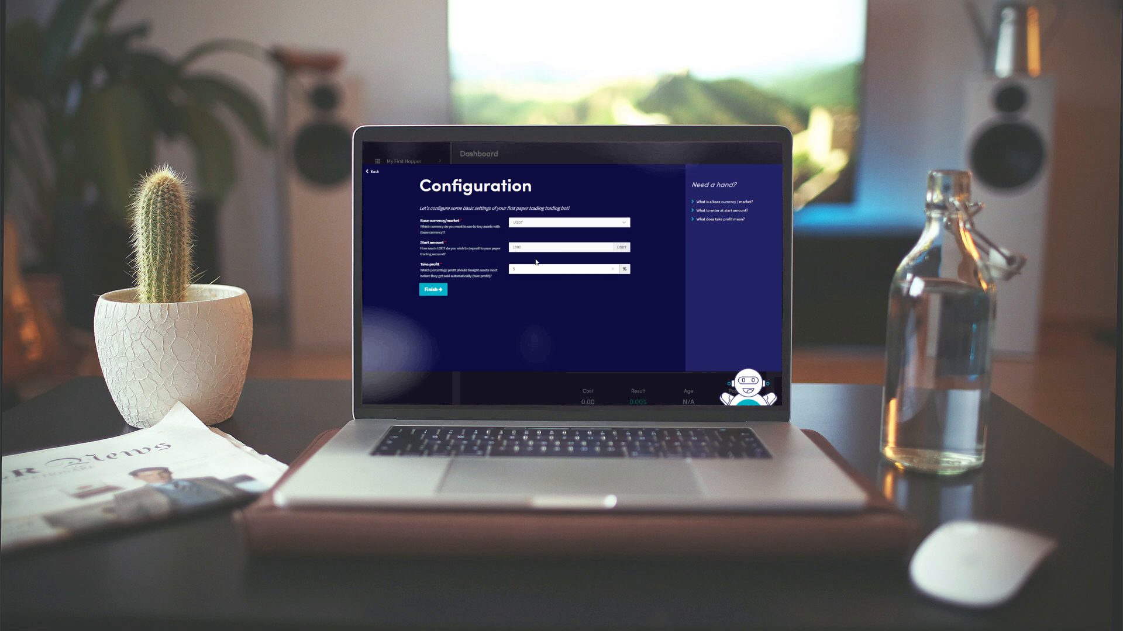
click(433, 290)
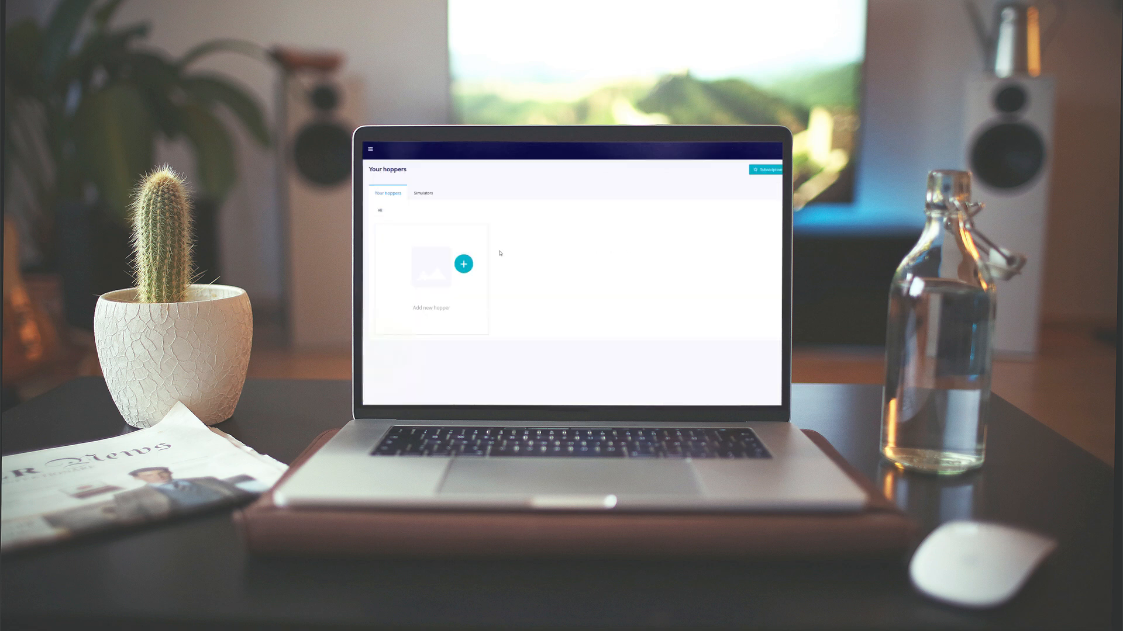
Step: Start a new hopper from the Your hoppers page
click(463, 264)
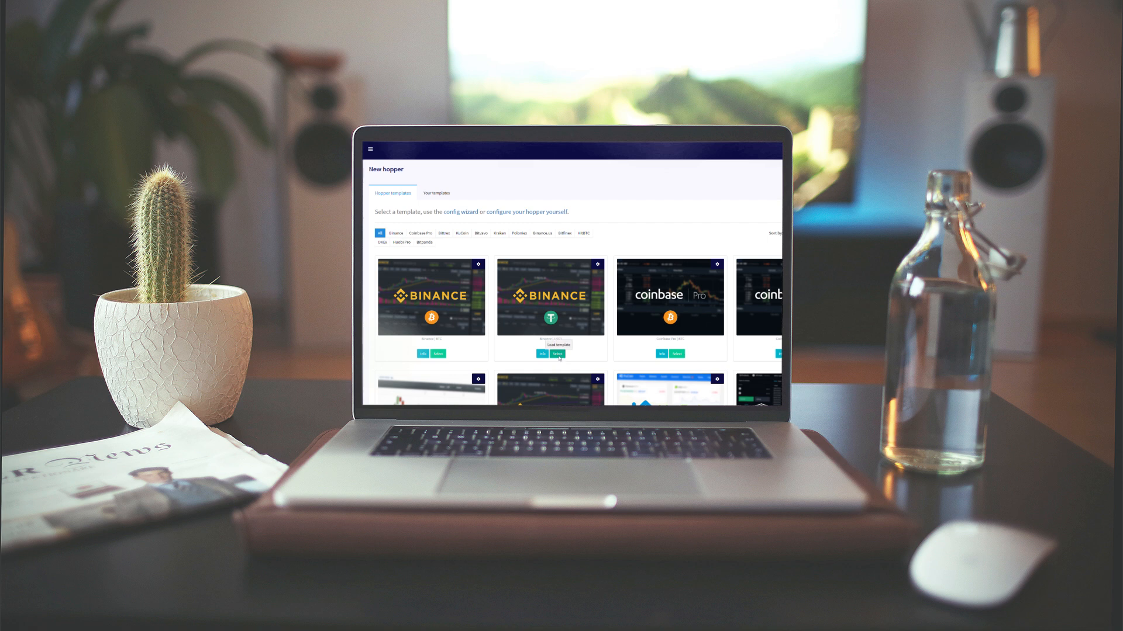
Step: Load the Binance | USDT template with paper trading, then follow the setup guide's Binance link
click(555, 354)
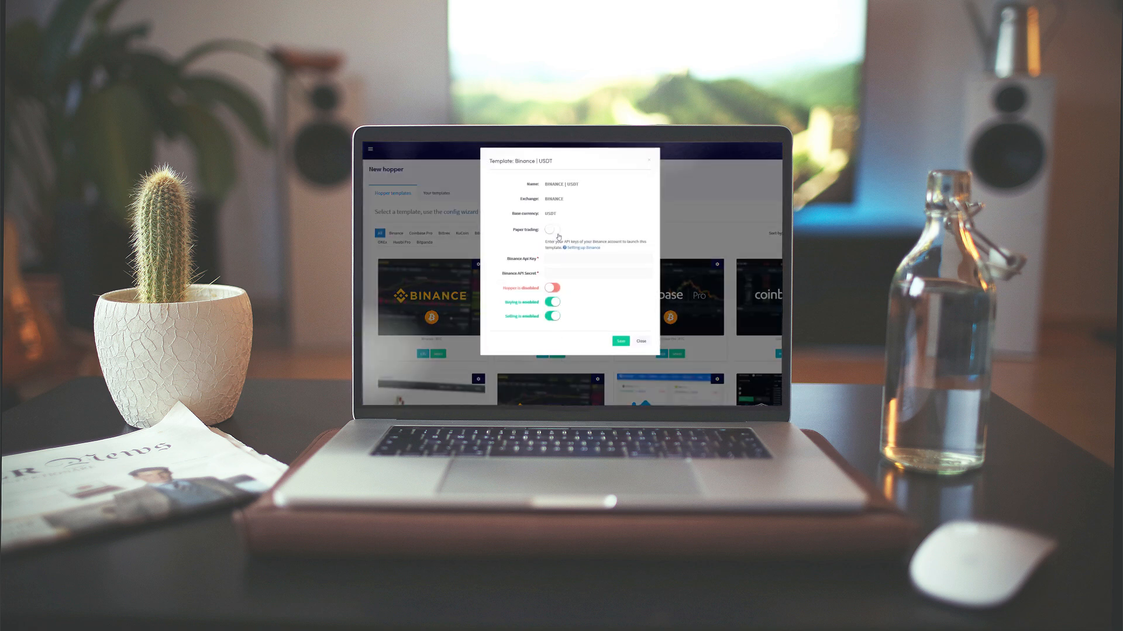
click(552, 230)
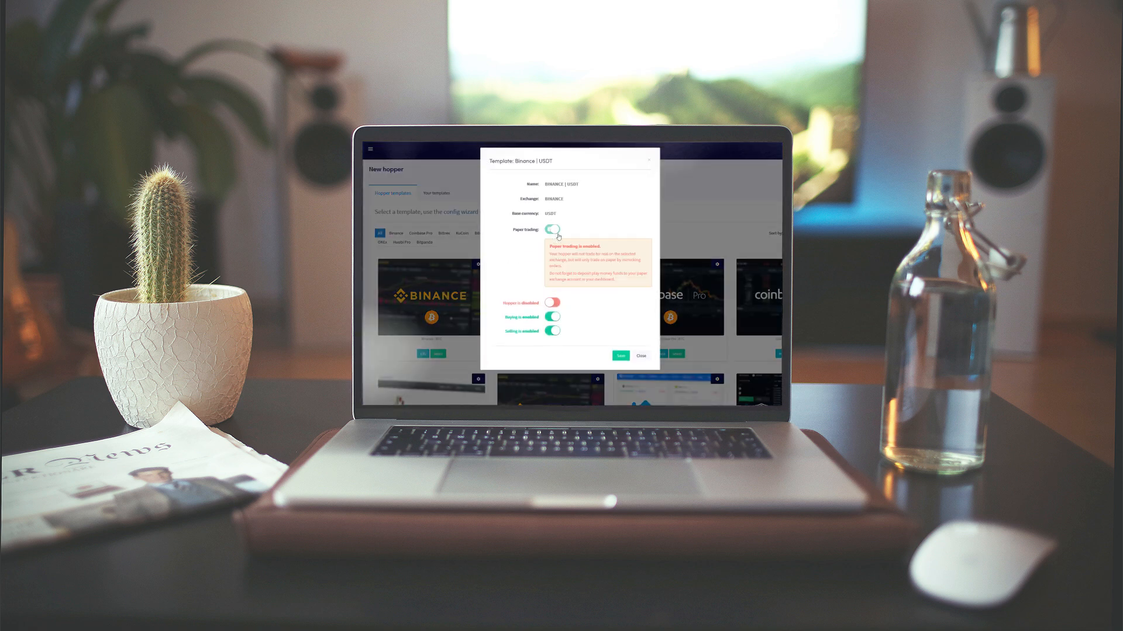
click(551, 230)
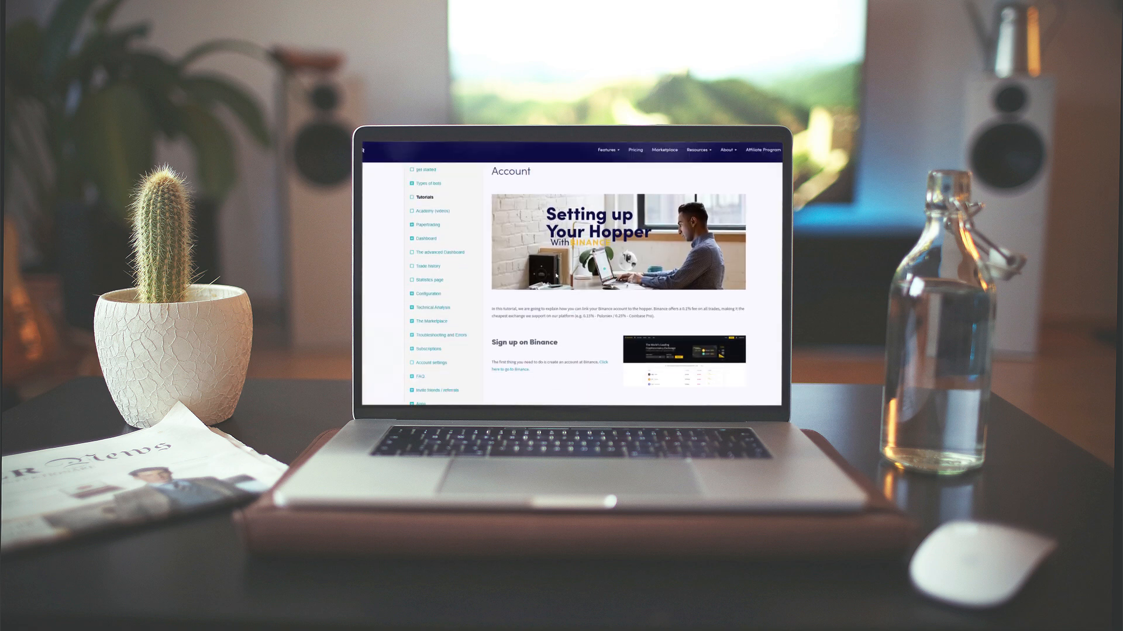
scroll(down, 3)
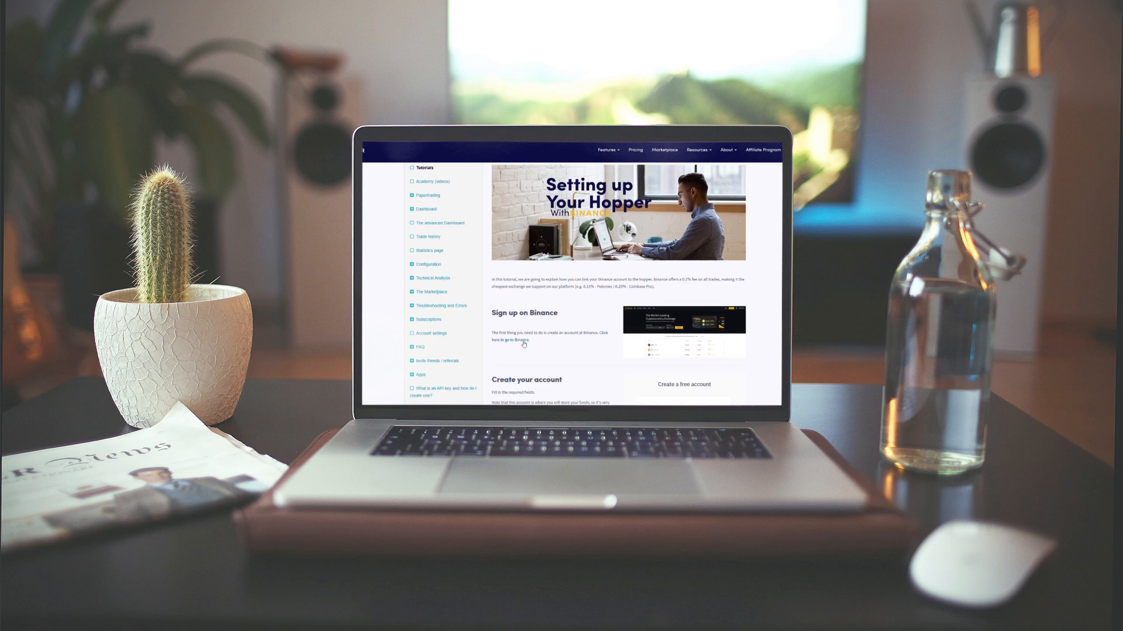
click(499, 341)
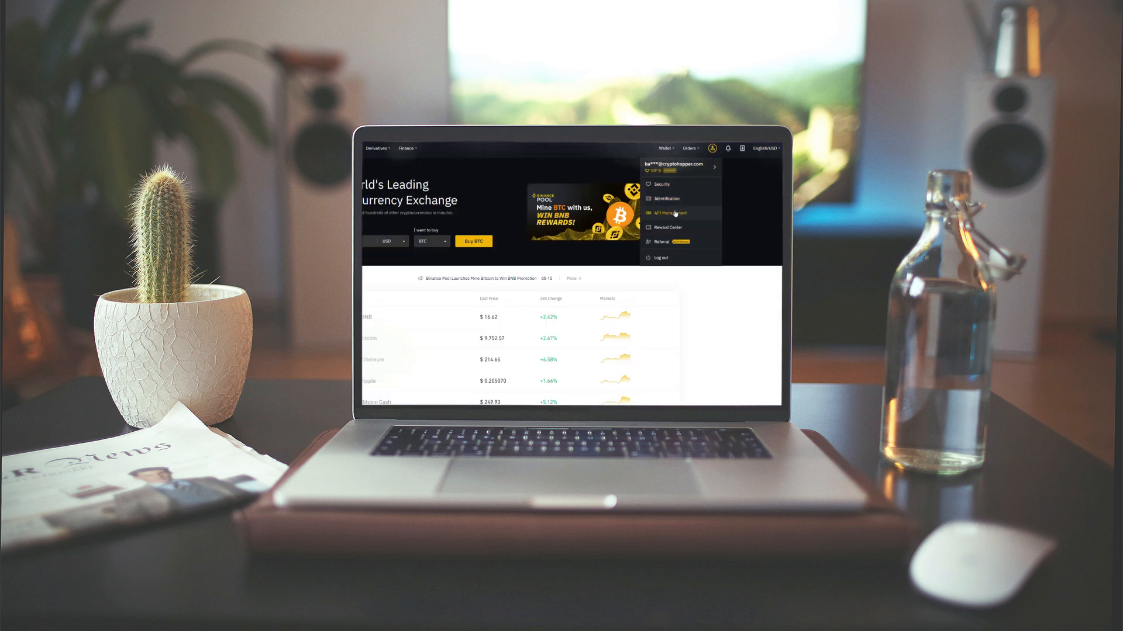
Step: In Binance API Management, create an API key labelled 'Crypt'
click(666, 213)
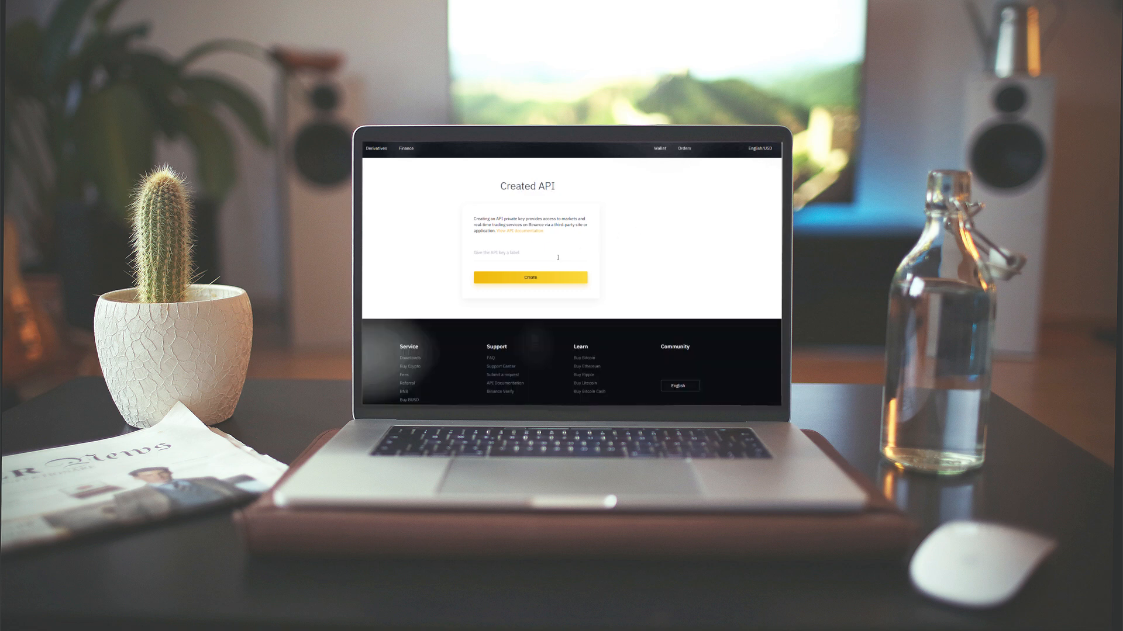
text(Crypt)
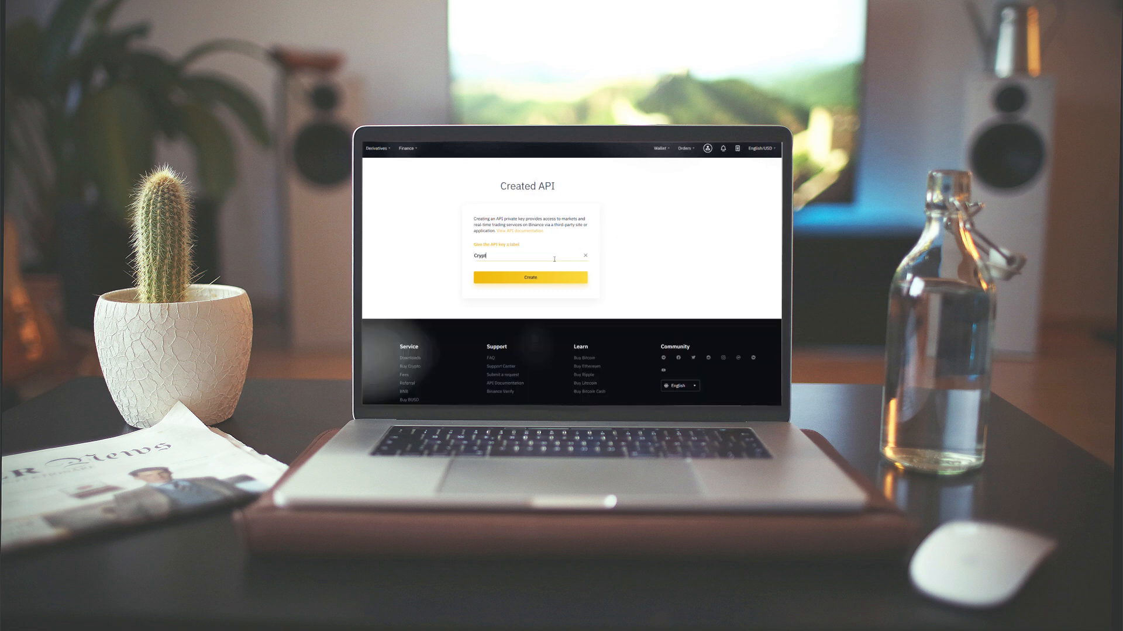
click(529, 278)
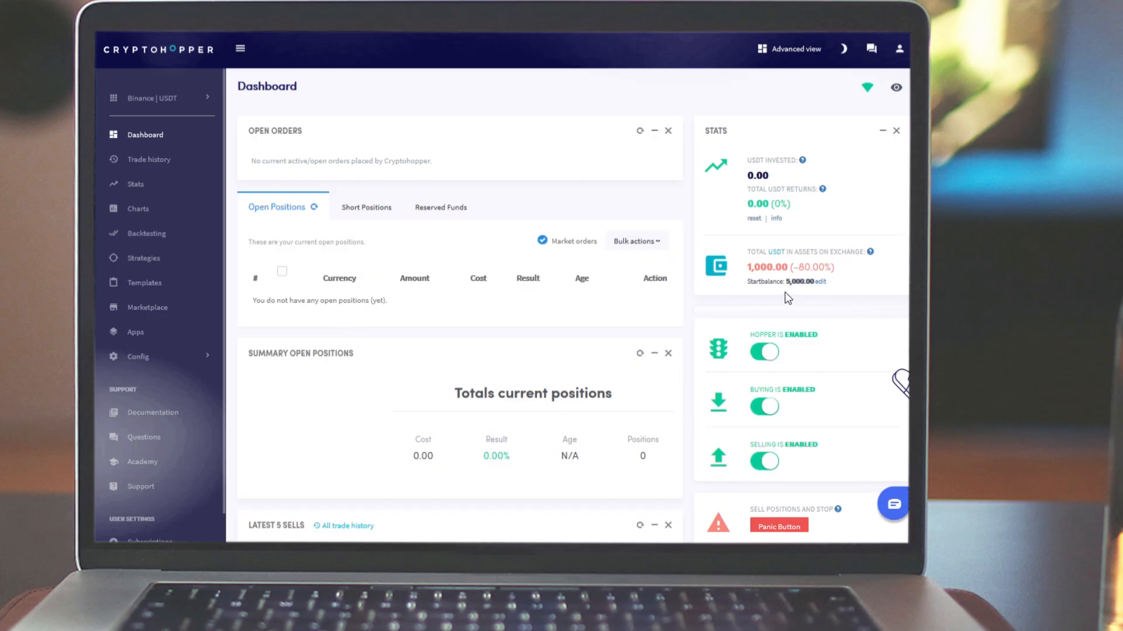
Step: Edit the hopper's start balance to reach the Current Assets panel
click(819, 281)
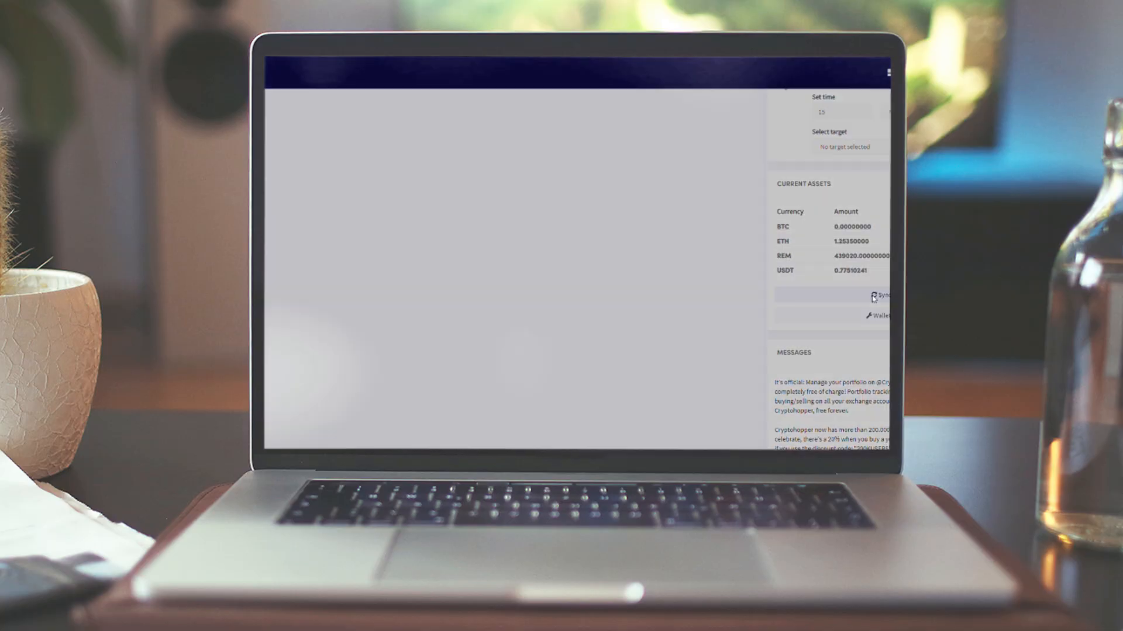
Step: Sync the ETH and REM positions via Synchronize selected and confirm
click(880, 295)
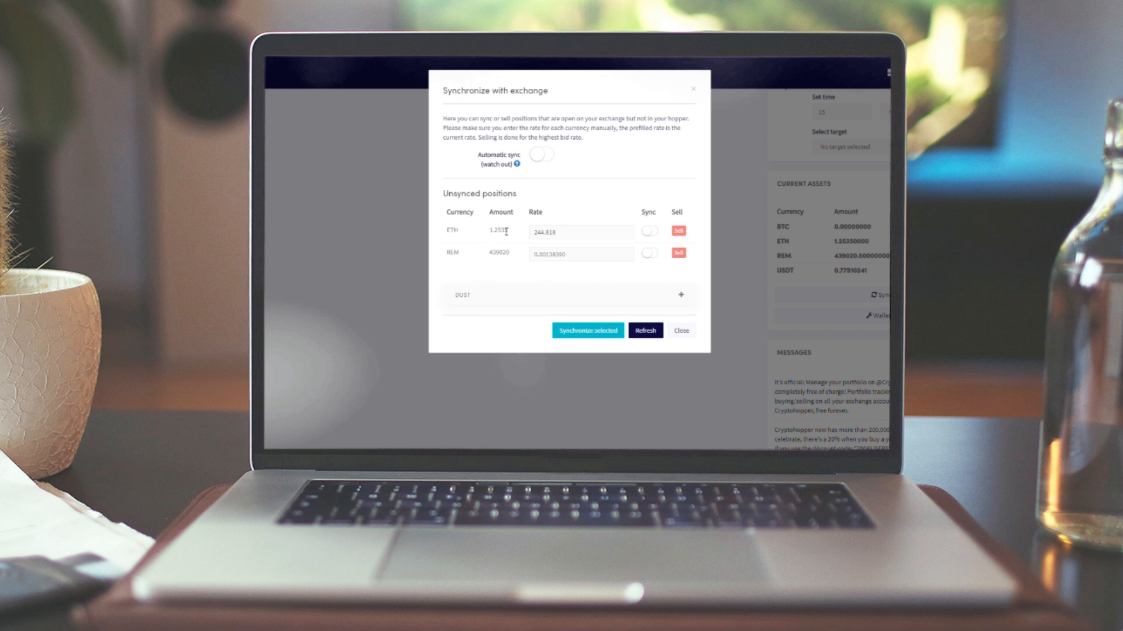
click(648, 232)
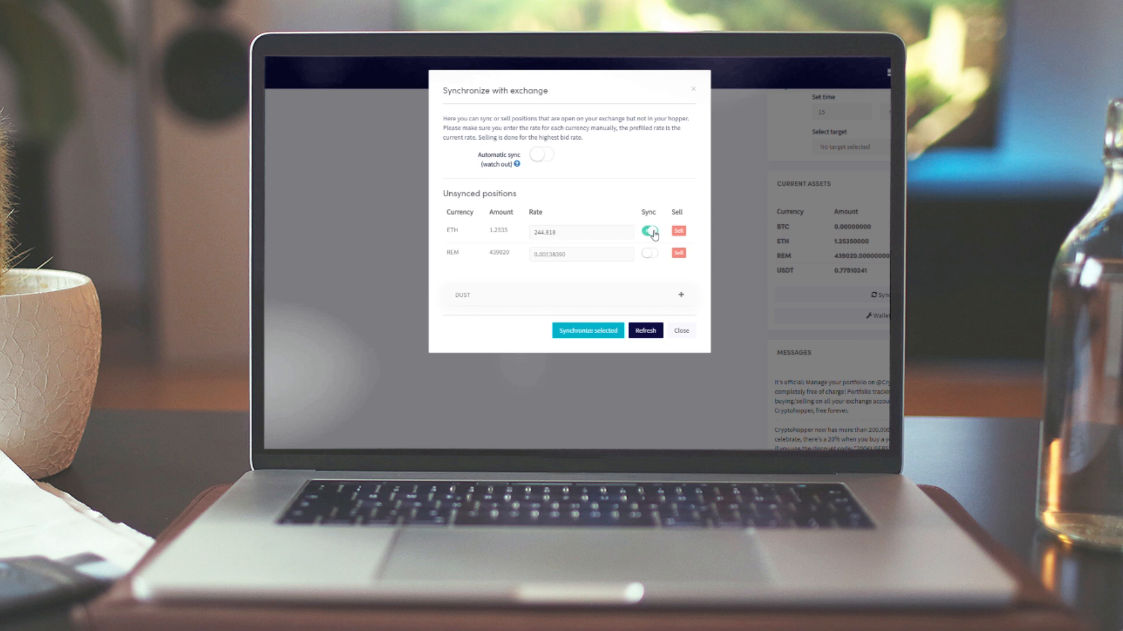
click(648, 230)
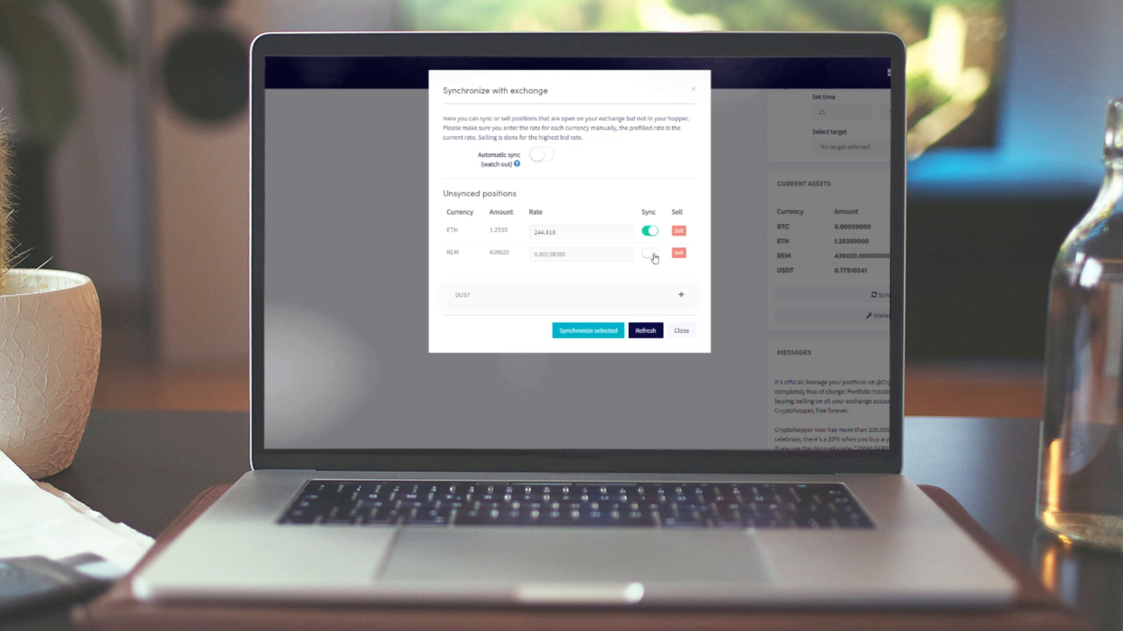
click(650, 253)
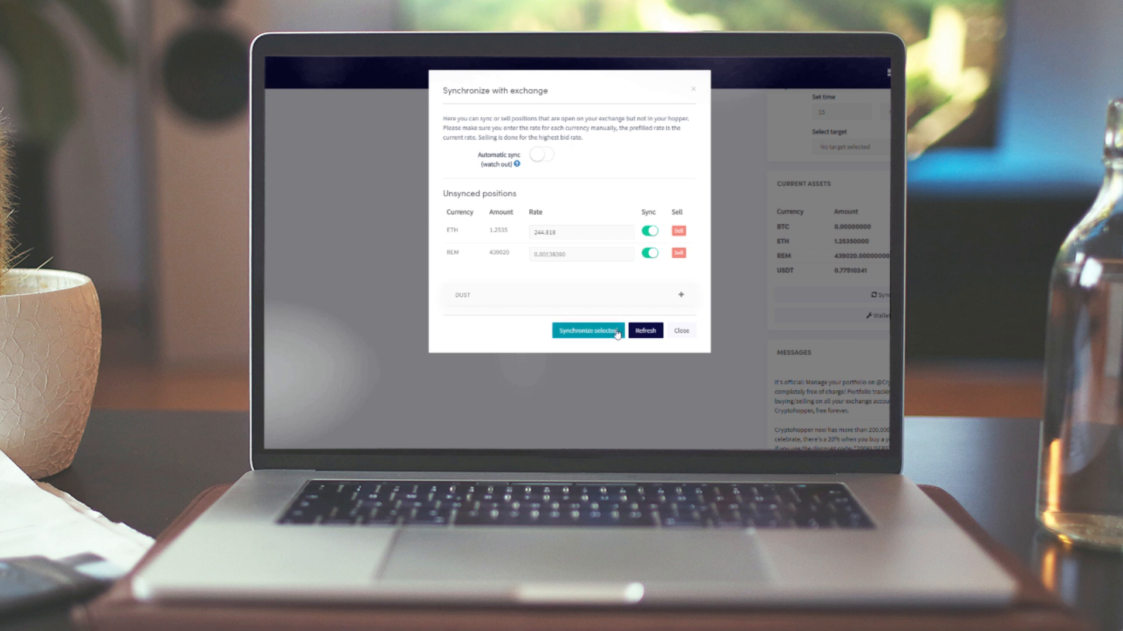
click(586, 330)
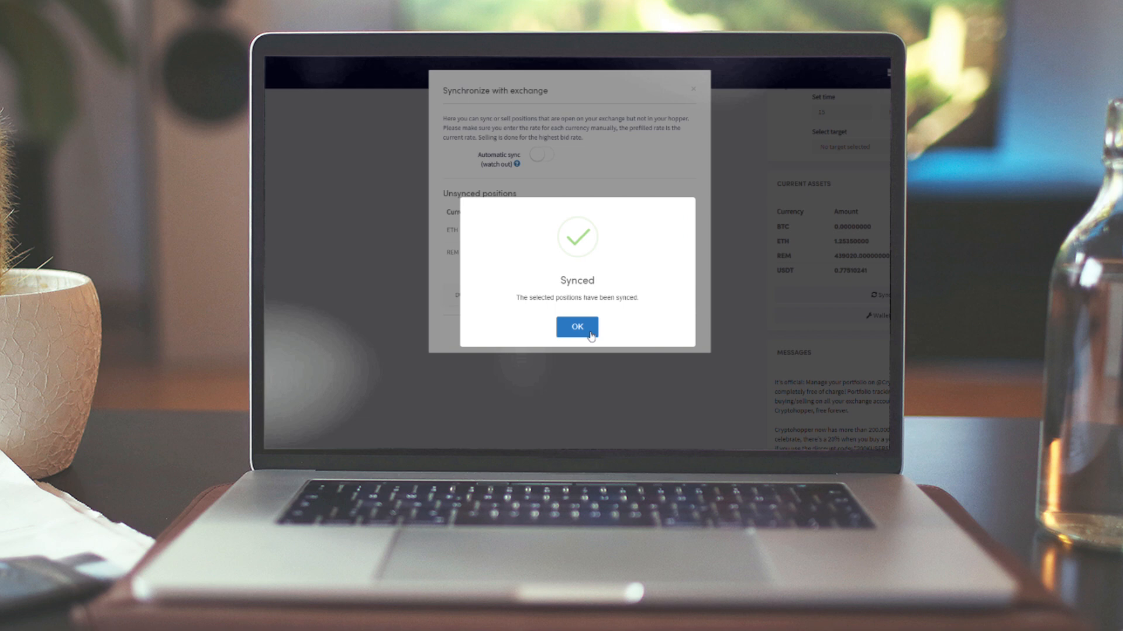
click(577, 327)
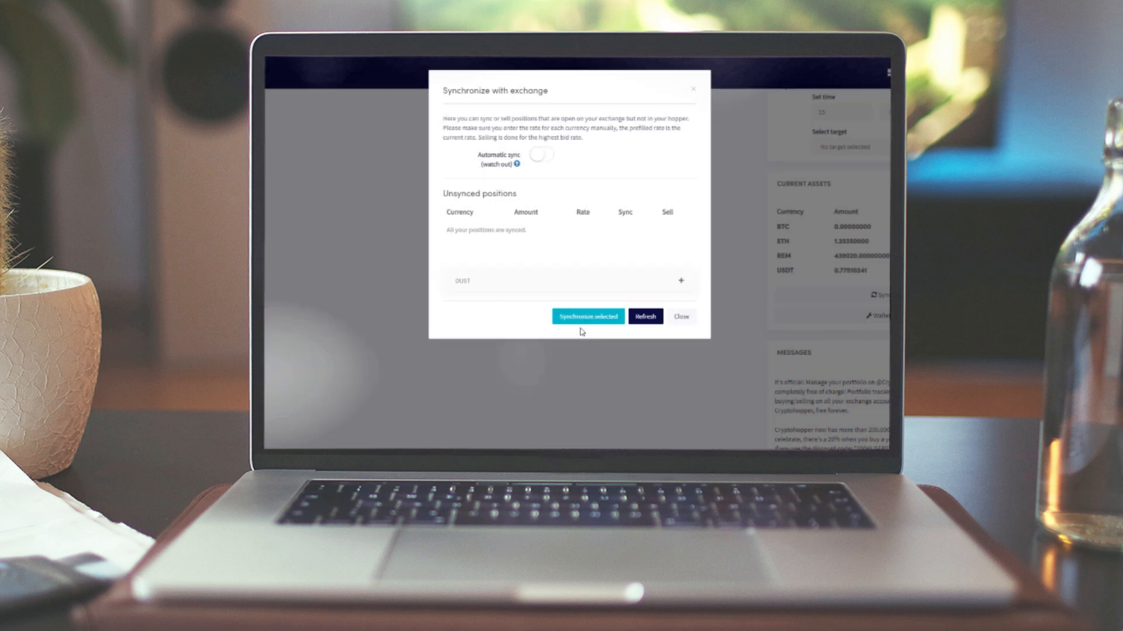